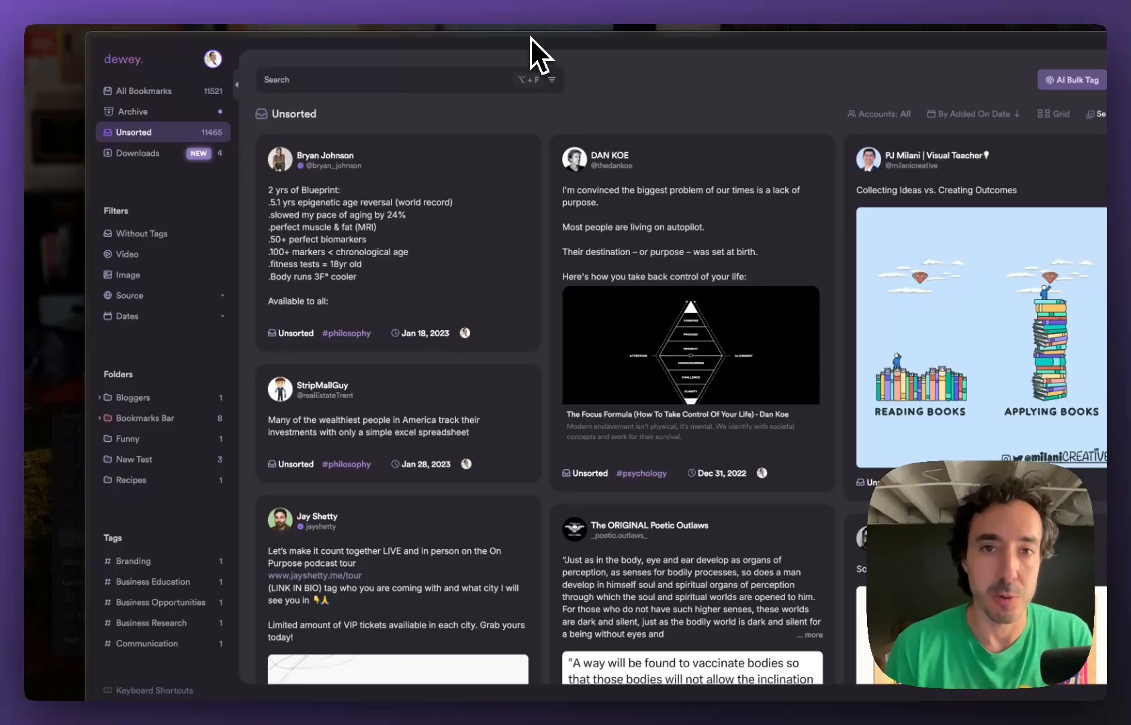
pyautogui.moveTo(394, 141)
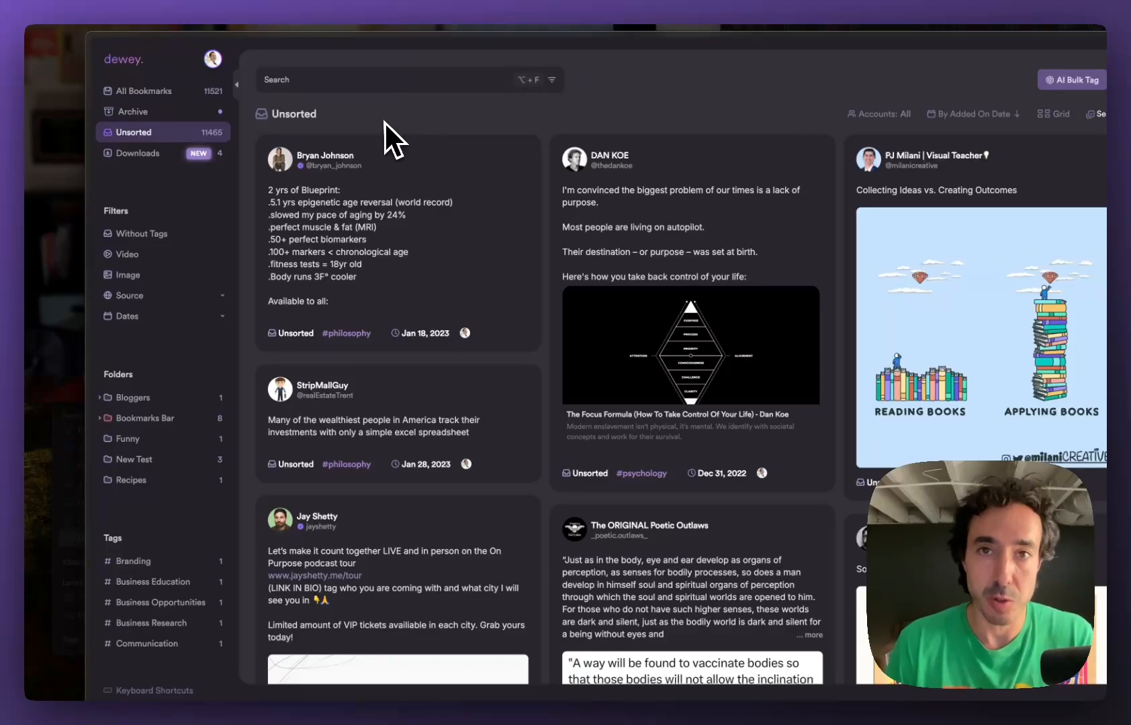
pyautogui.moveTo(389, 141)
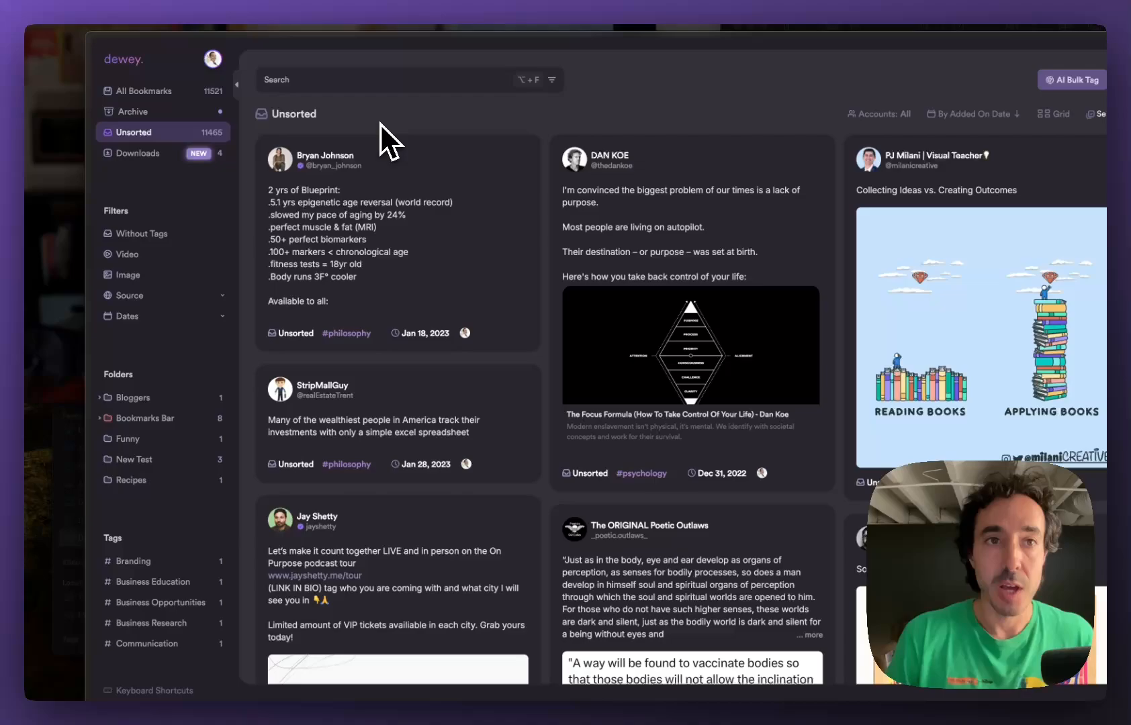
# - Open Dewey's Integrations settings via the profile avatar menu and Settings
pyautogui.click(211, 59)
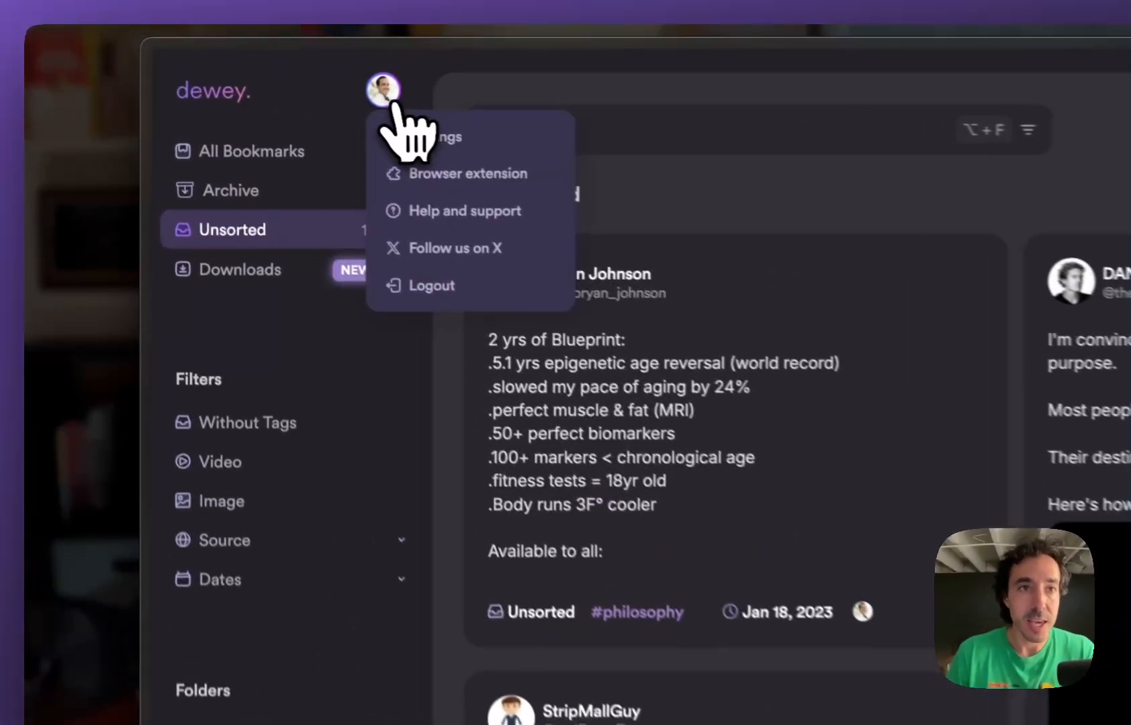
pyautogui.click(439, 137)
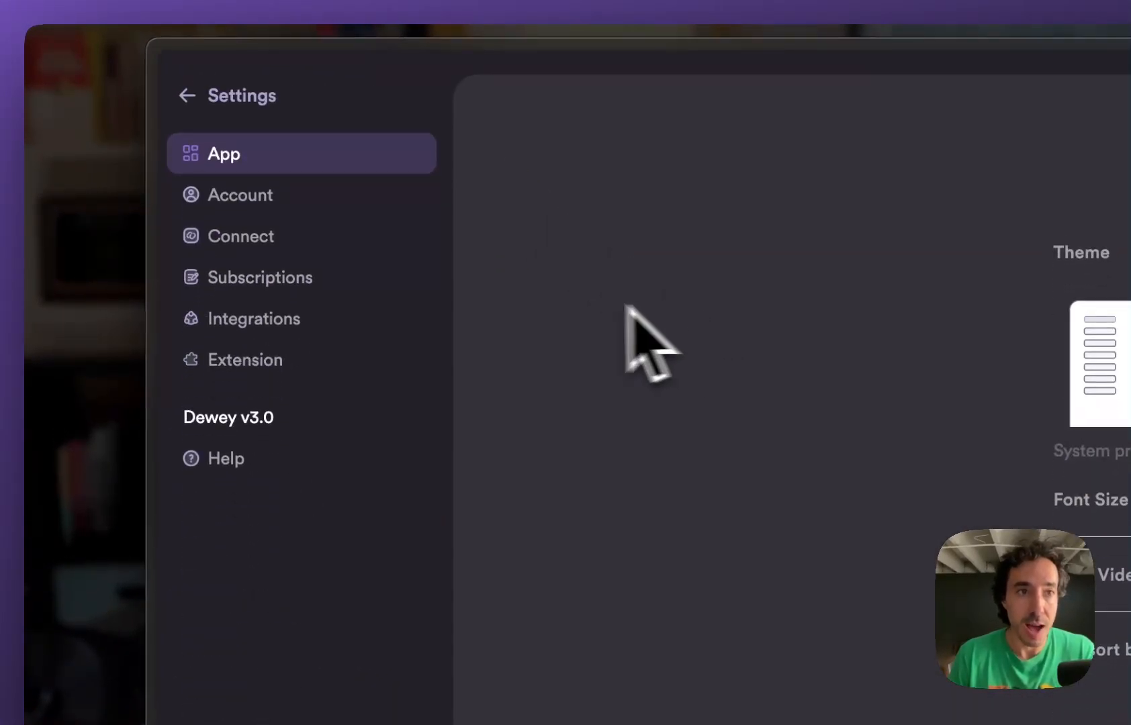
pyautogui.moveTo(288, 368)
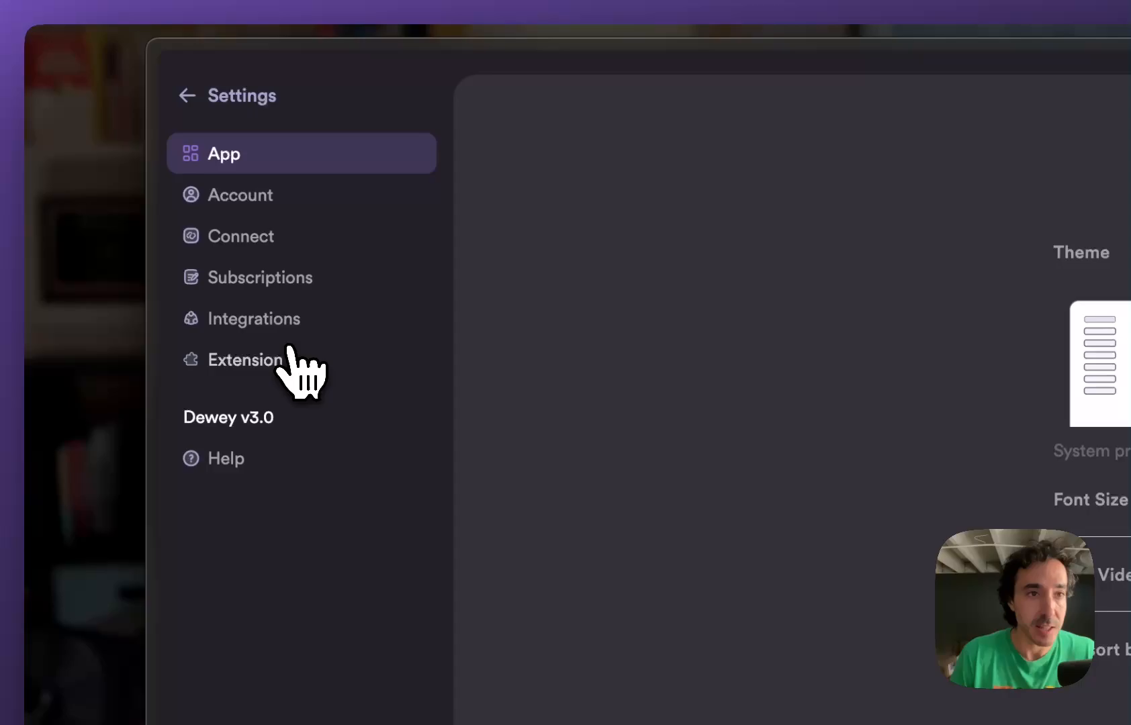
pyautogui.click(253, 318)
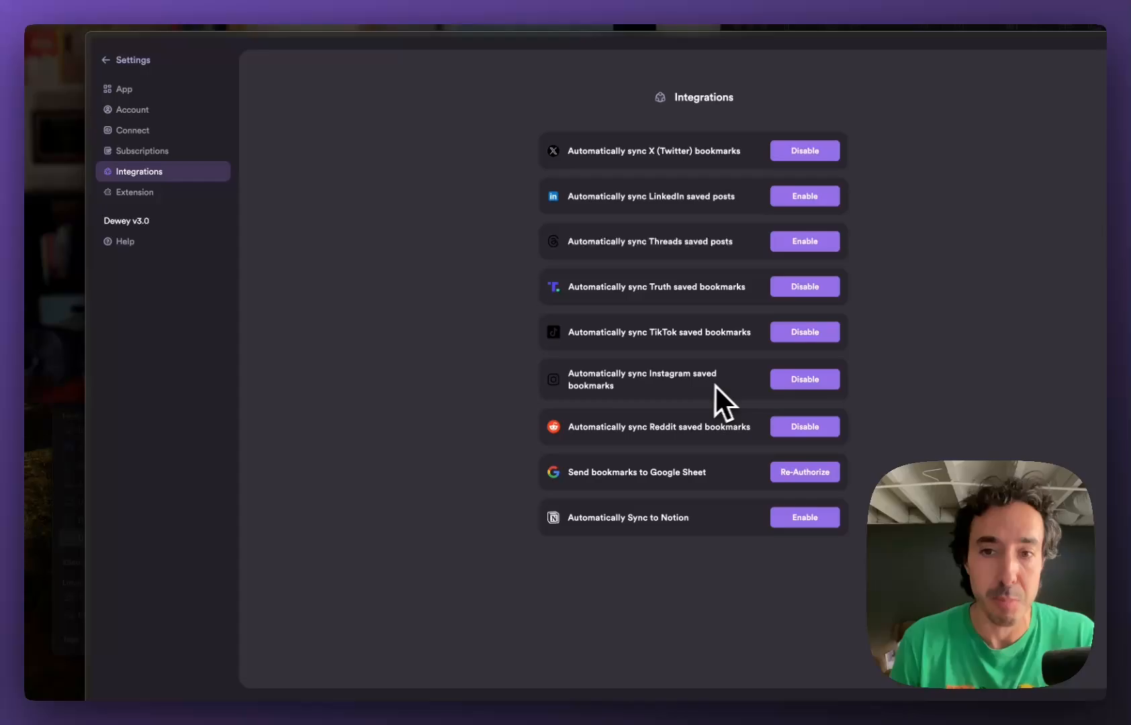
pyautogui.moveTo(822, 408)
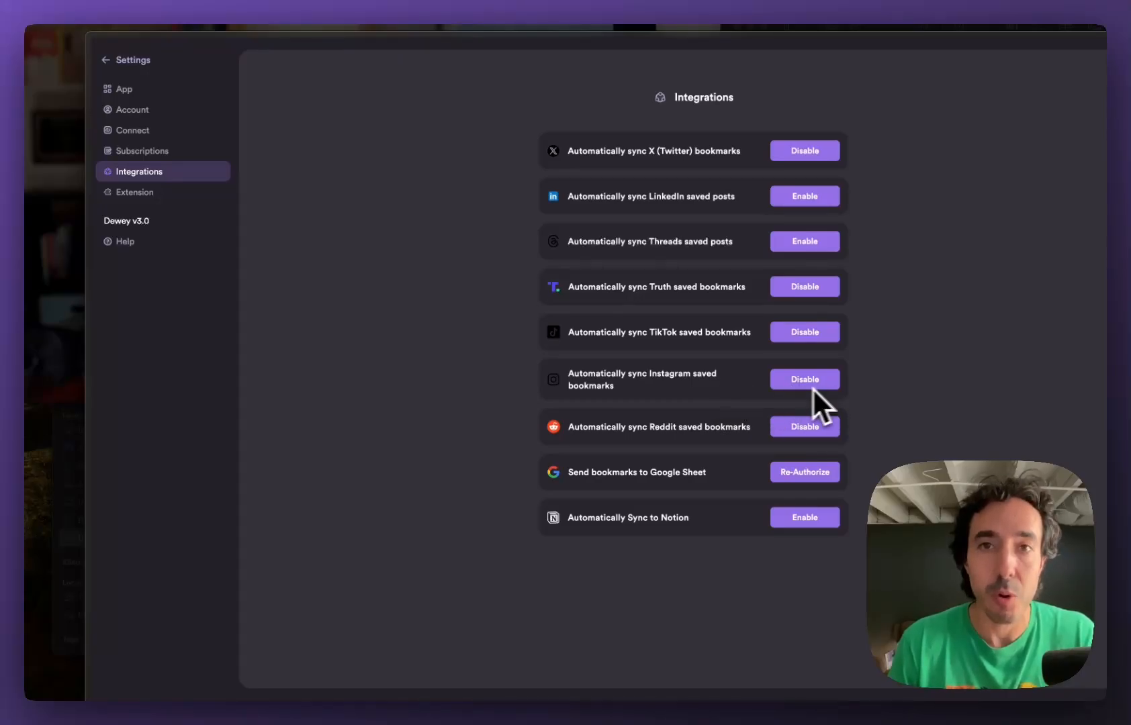
pyautogui.moveTo(804, 379)
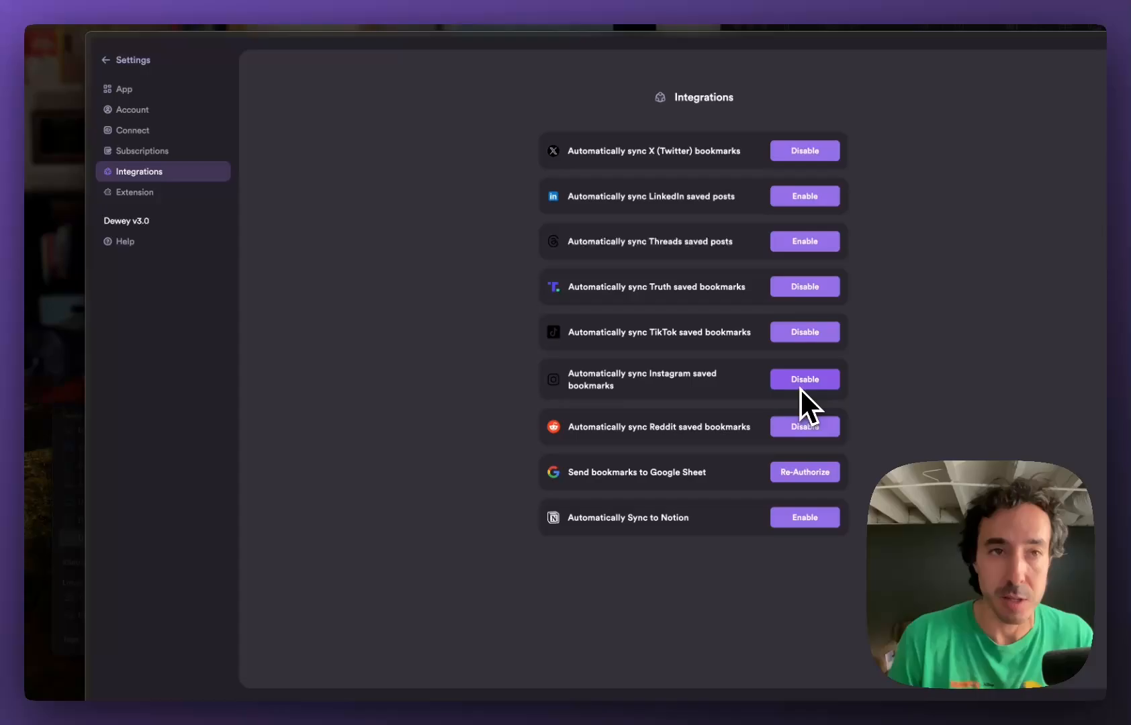
pyautogui.moveTo(466, 295)
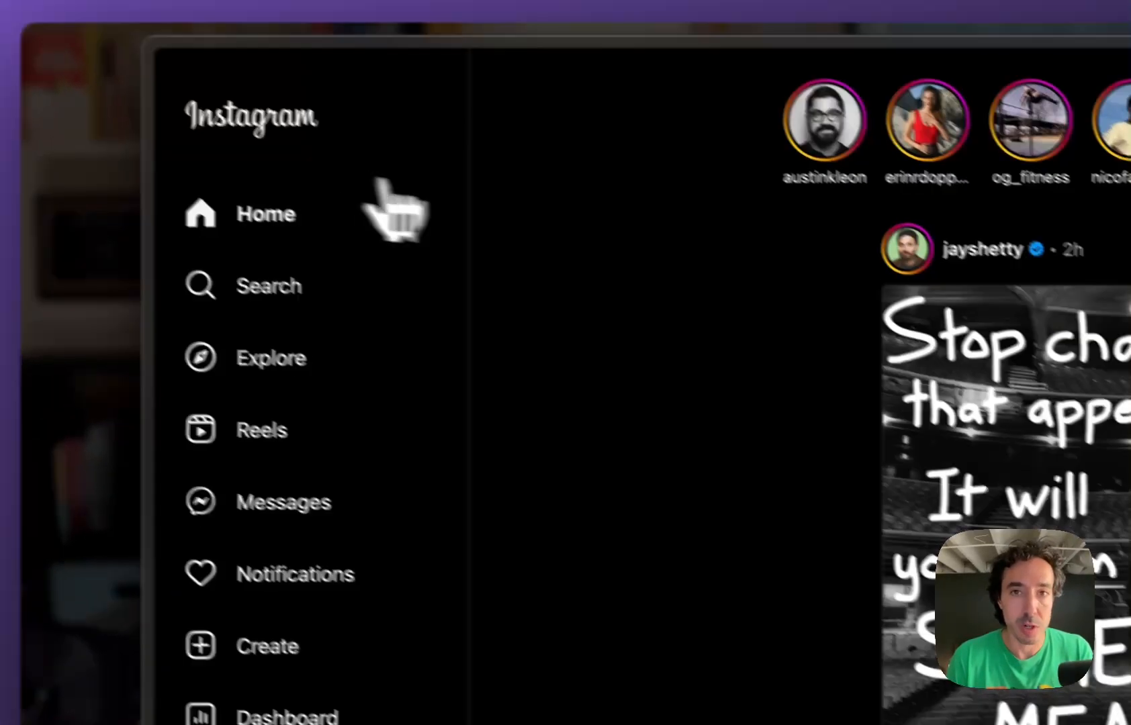
# - Scroll the Instagram home feed and save the cassette mixtape post
pyautogui.scroll(-3)
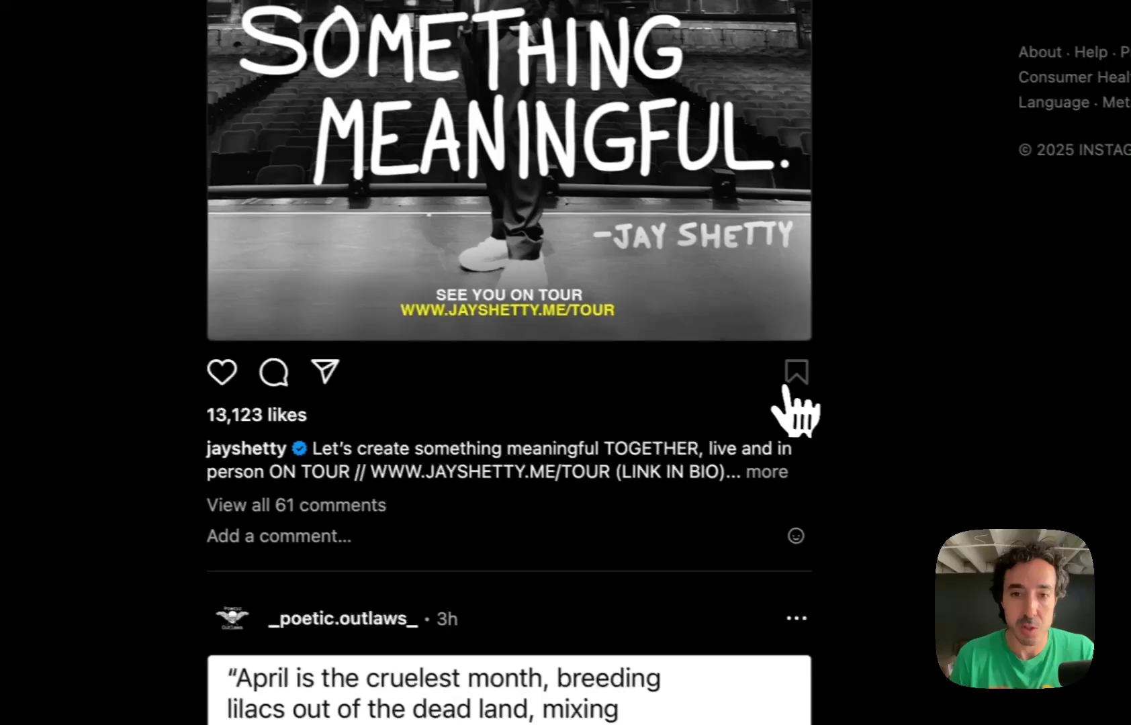
pyautogui.scroll(-3)
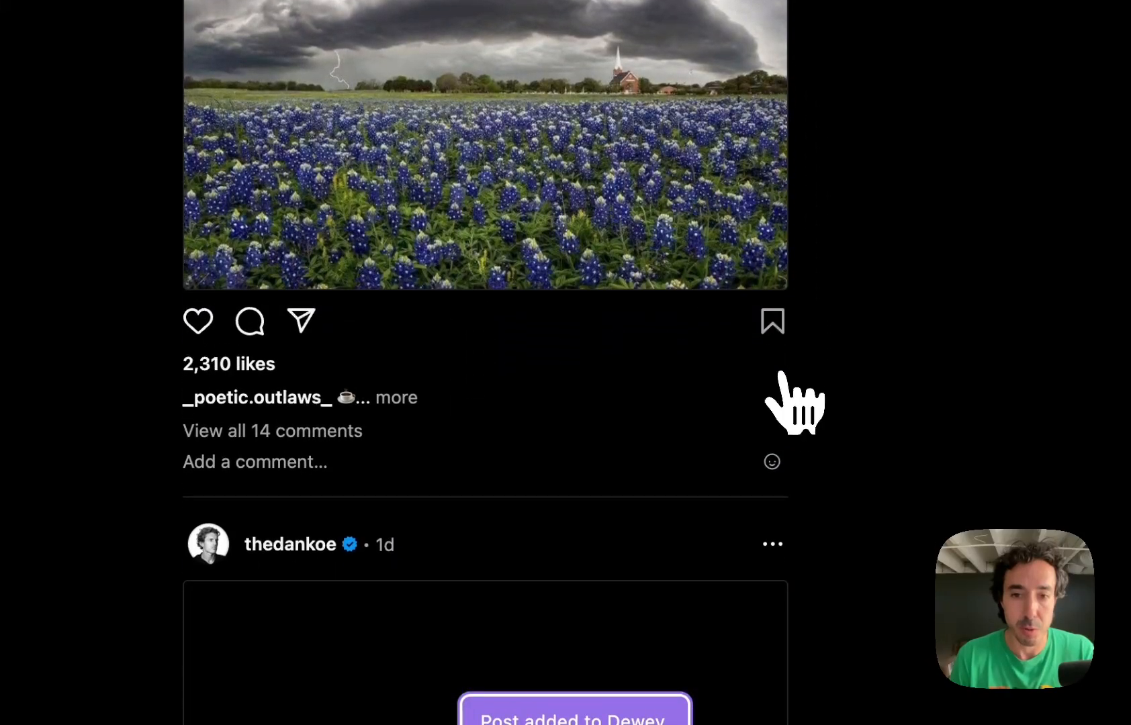
pyautogui.scroll(-3)
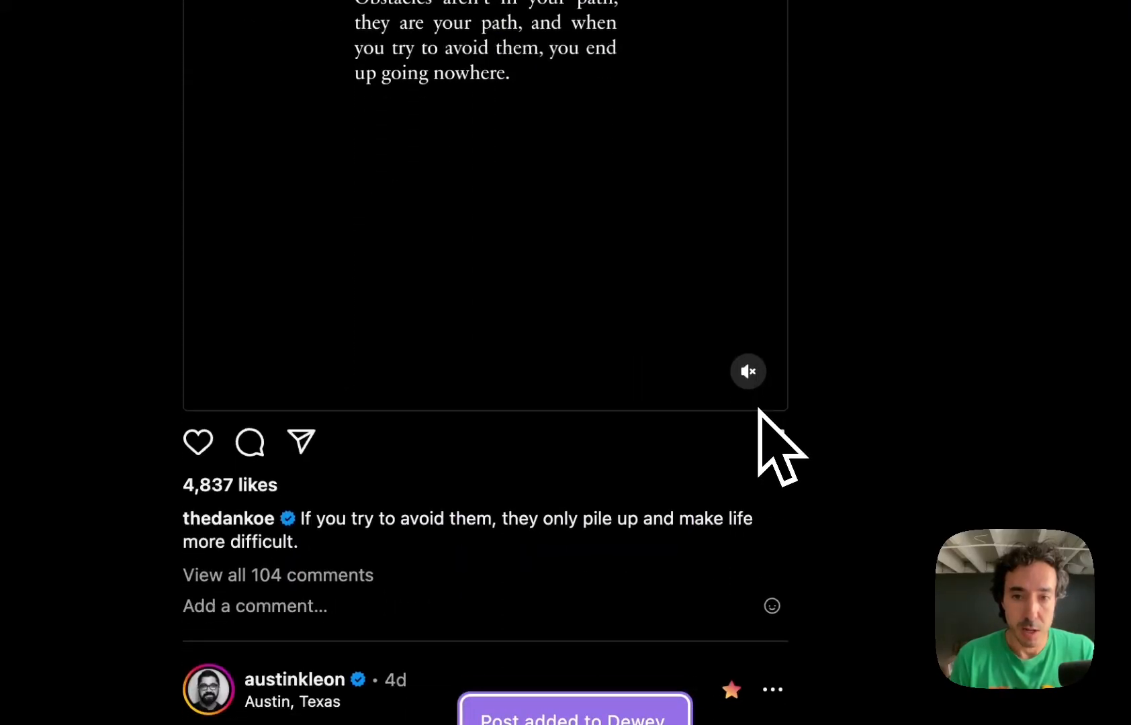
pyautogui.scroll(-3)
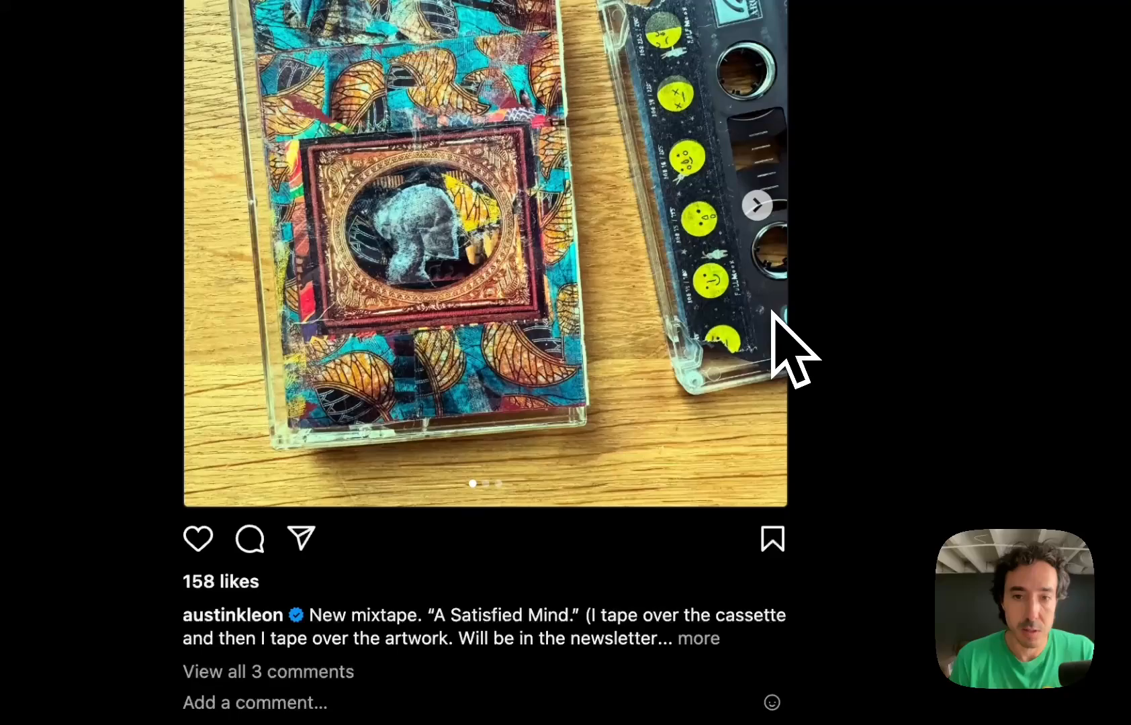
pyautogui.click(771, 539)
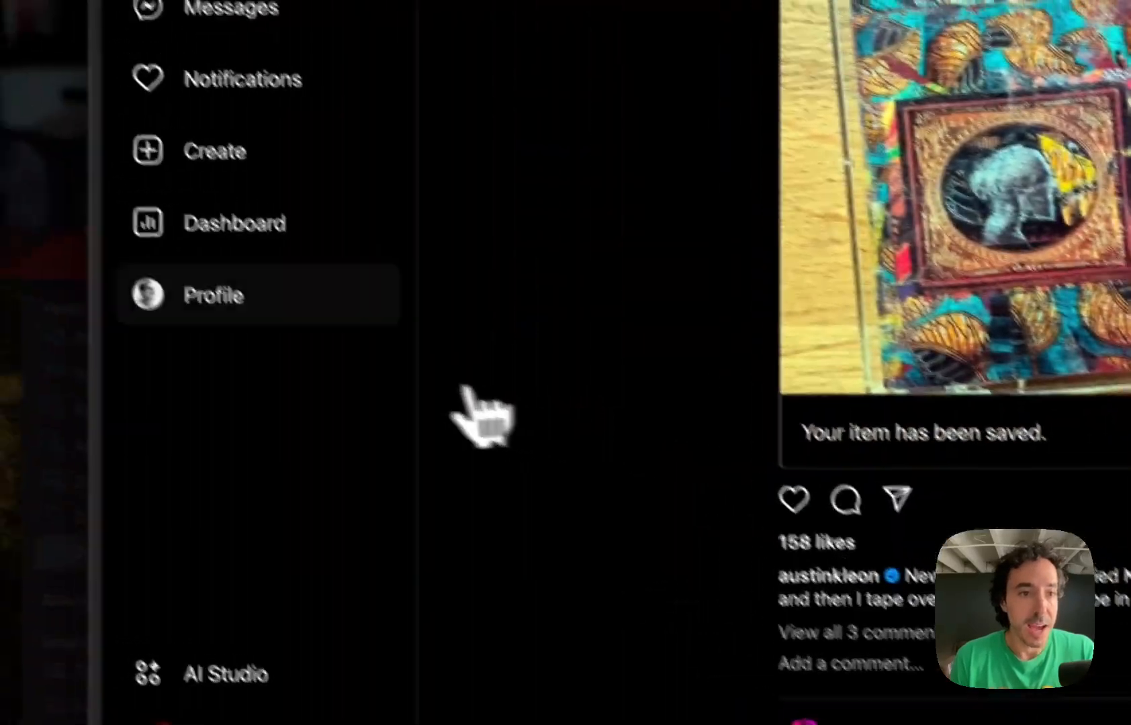
# - Open the profile's Saved tab and grab the saved posts into Dewey twice
pyautogui.click(213, 295)
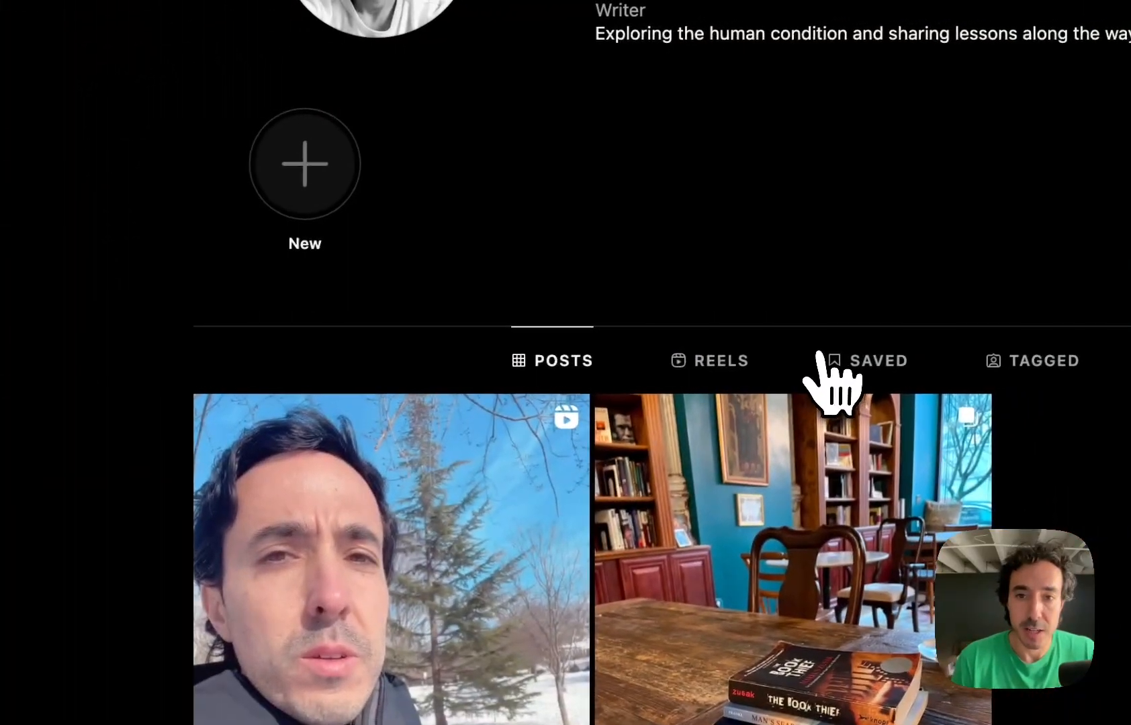
pyautogui.click(865, 361)
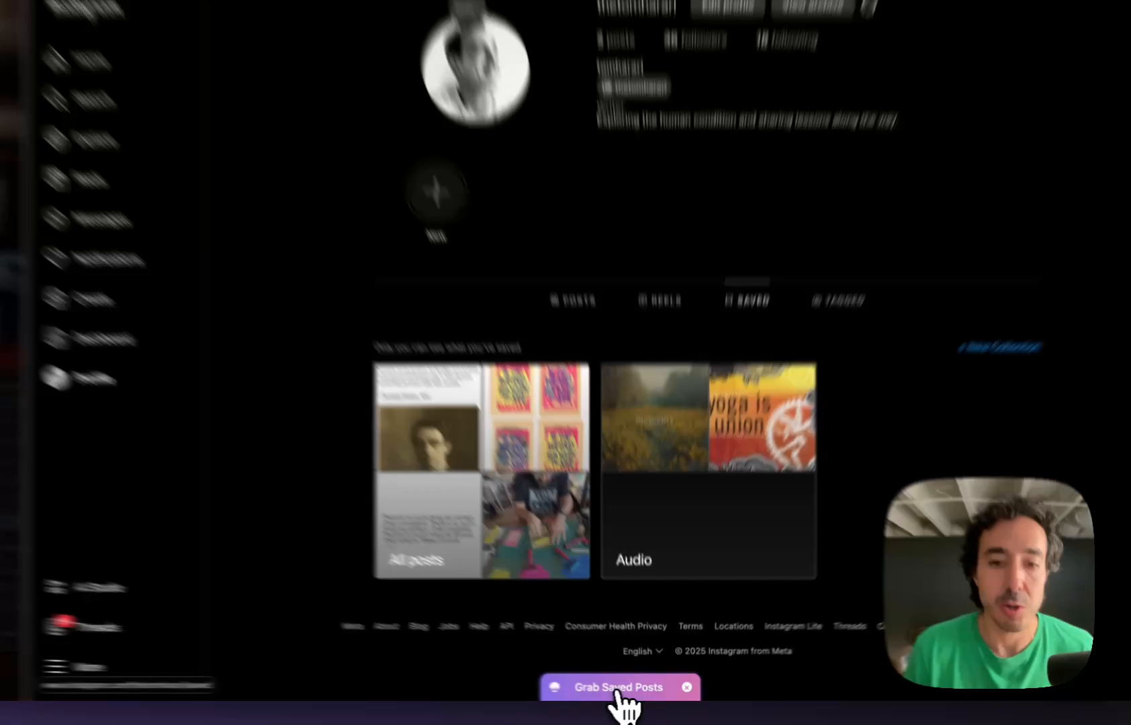
pyautogui.click(608, 687)
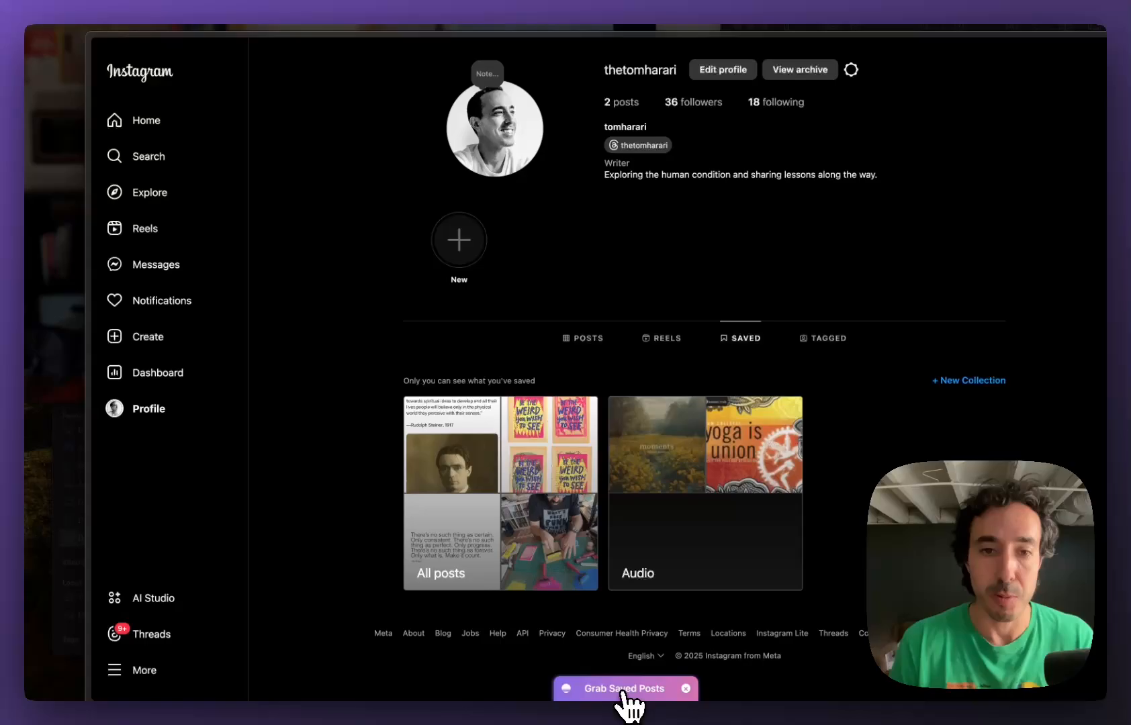
pyautogui.moveTo(588, 656)
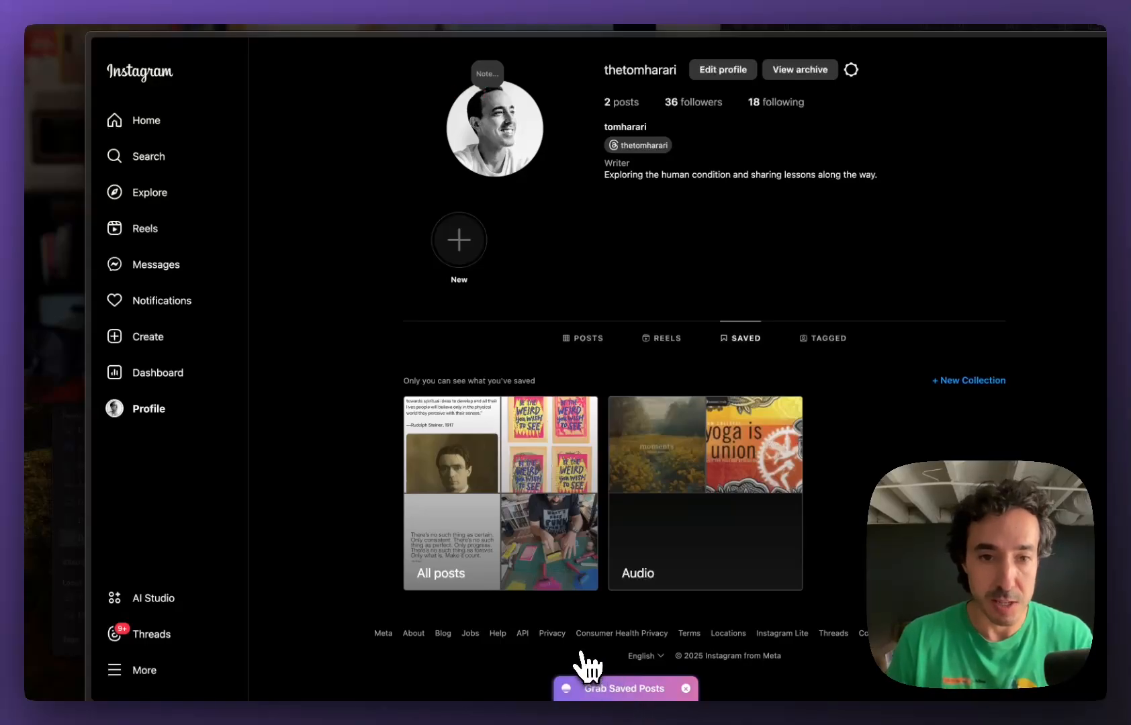
pyautogui.click(617, 689)
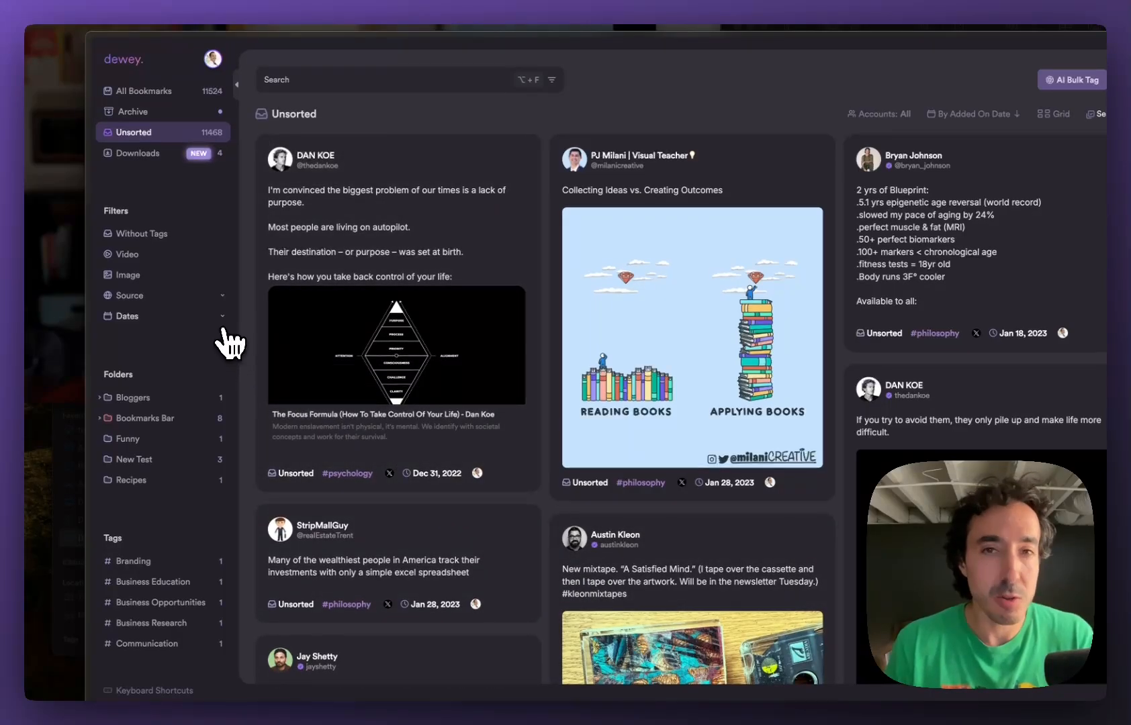
pyautogui.moveTo(186, 317)
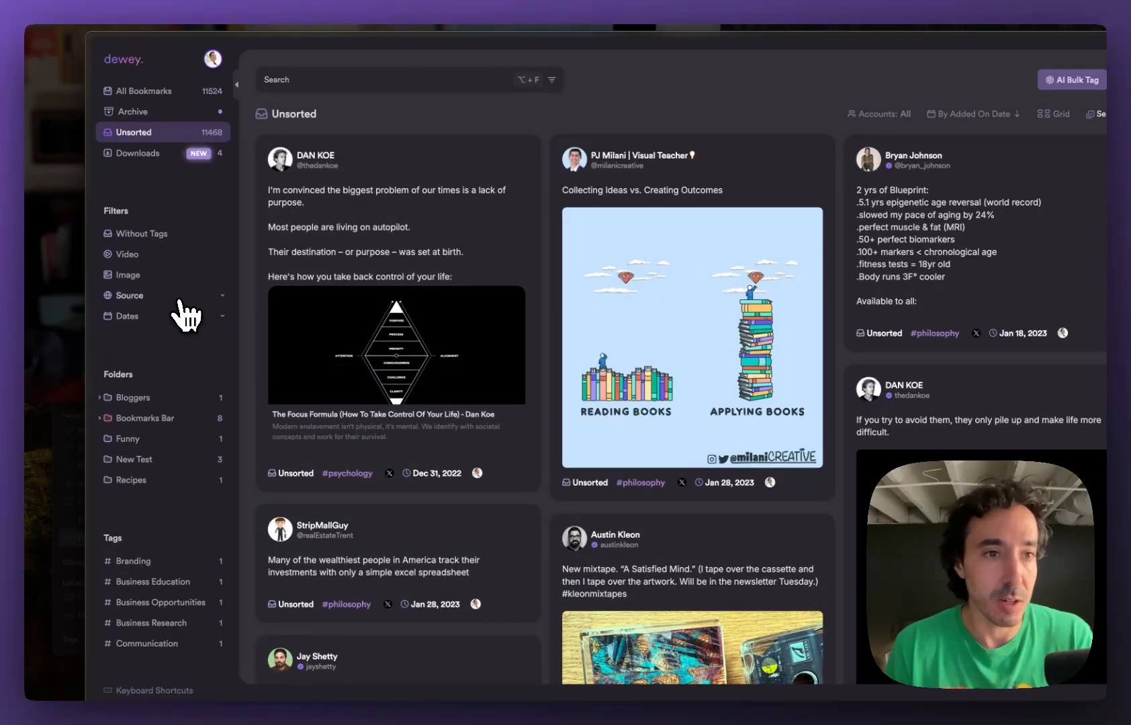
# - Filter Dewey bookmarks by the Instagram source and scroll through the results
pyautogui.click(129, 296)
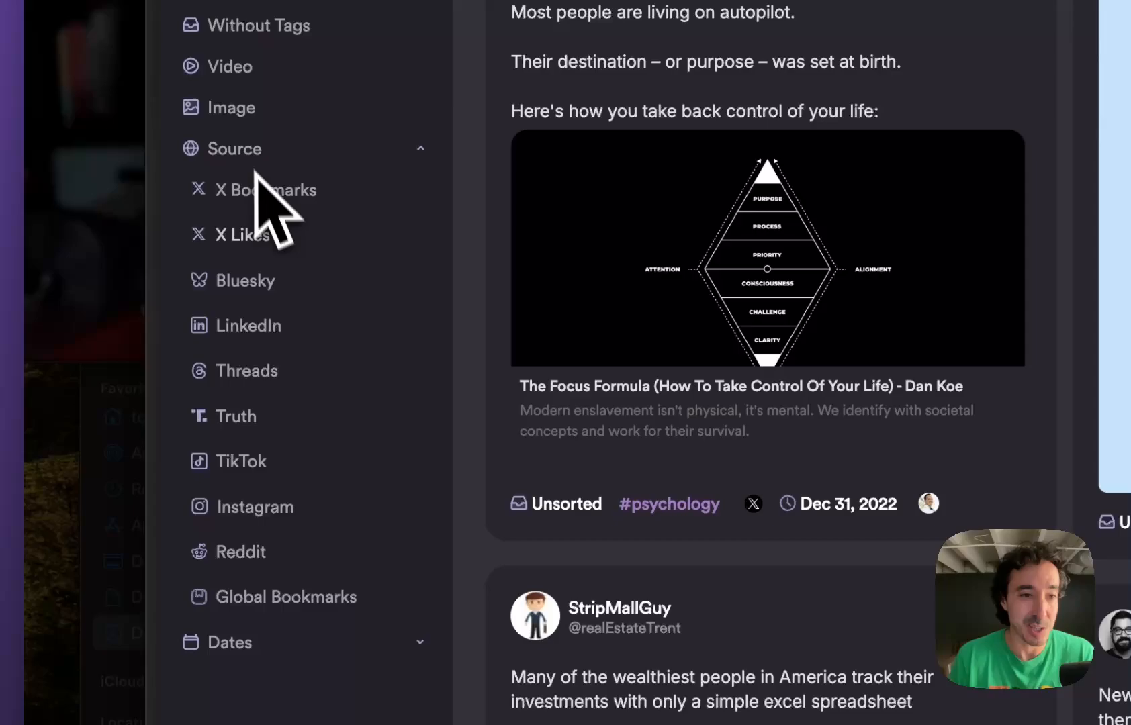
pyautogui.click(271, 507)
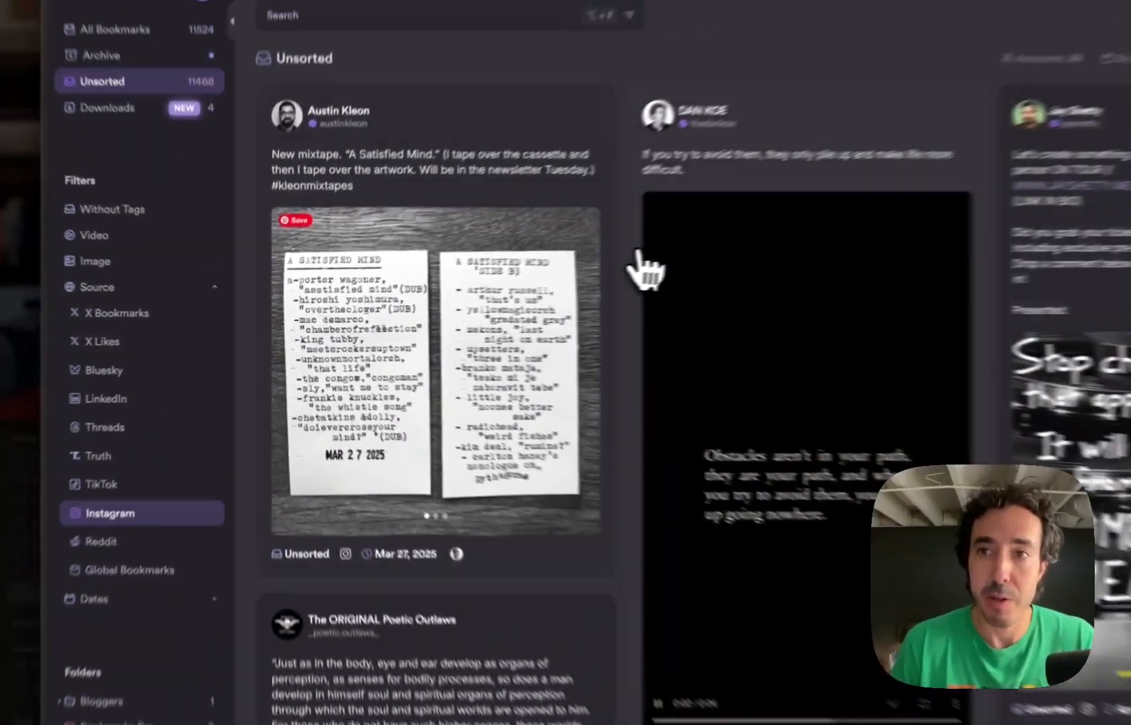
pyautogui.scroll(-3)
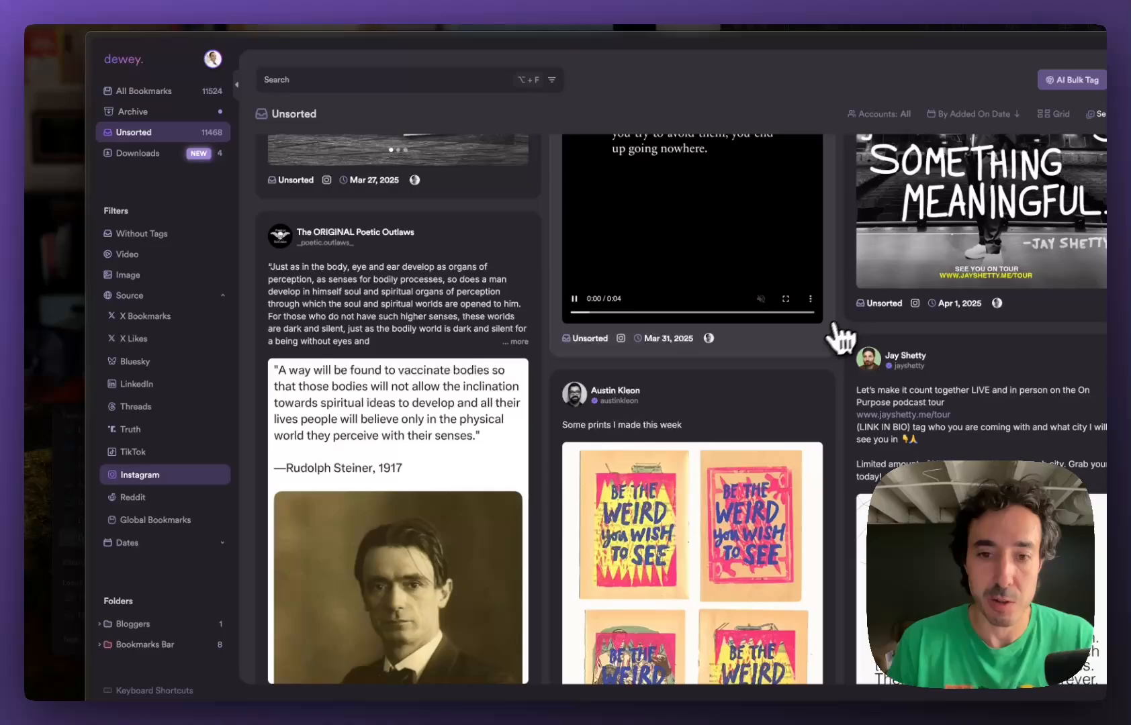
pyautogui.scroll(-3)
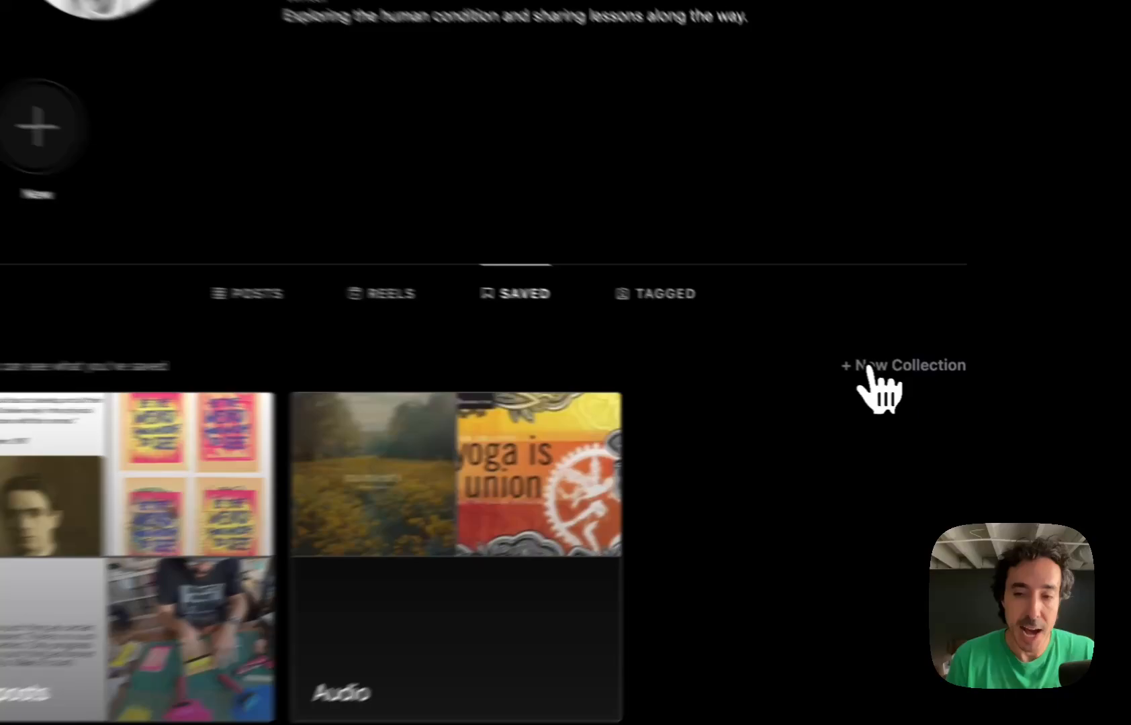
# - Start a new saved collection named 'IG' and scroll the saved posts
pyautogui.click(902, 365)
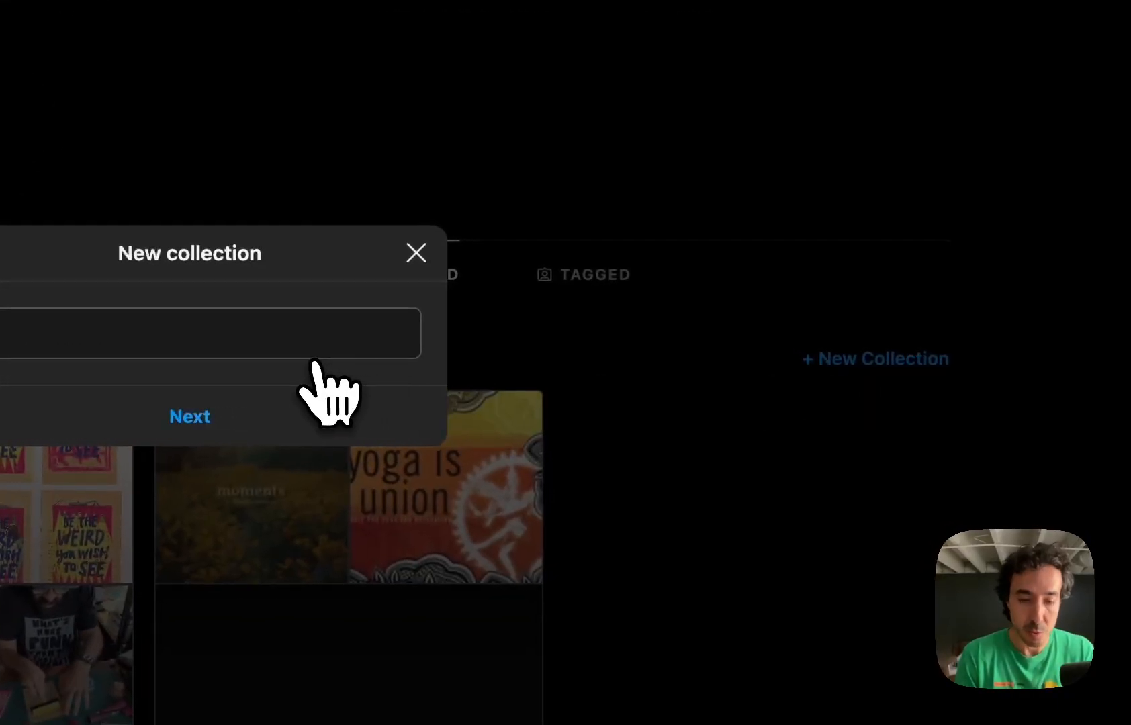
pyautogui.click(190, 416)
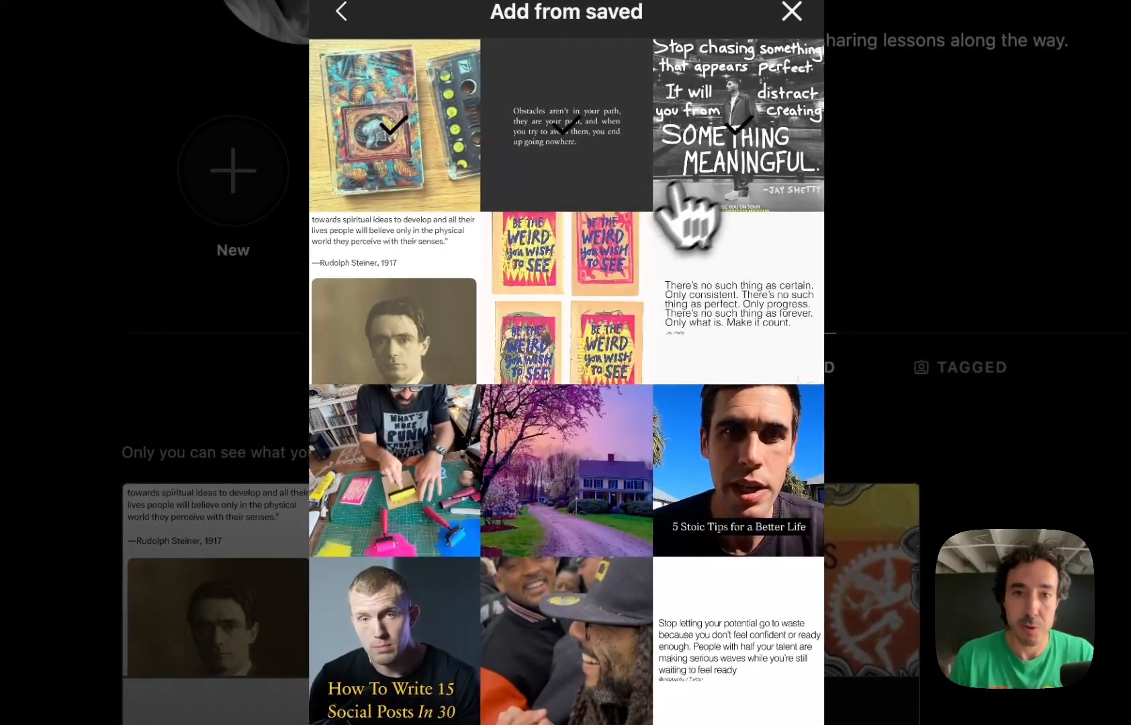
pyautogui.scroll(-3)
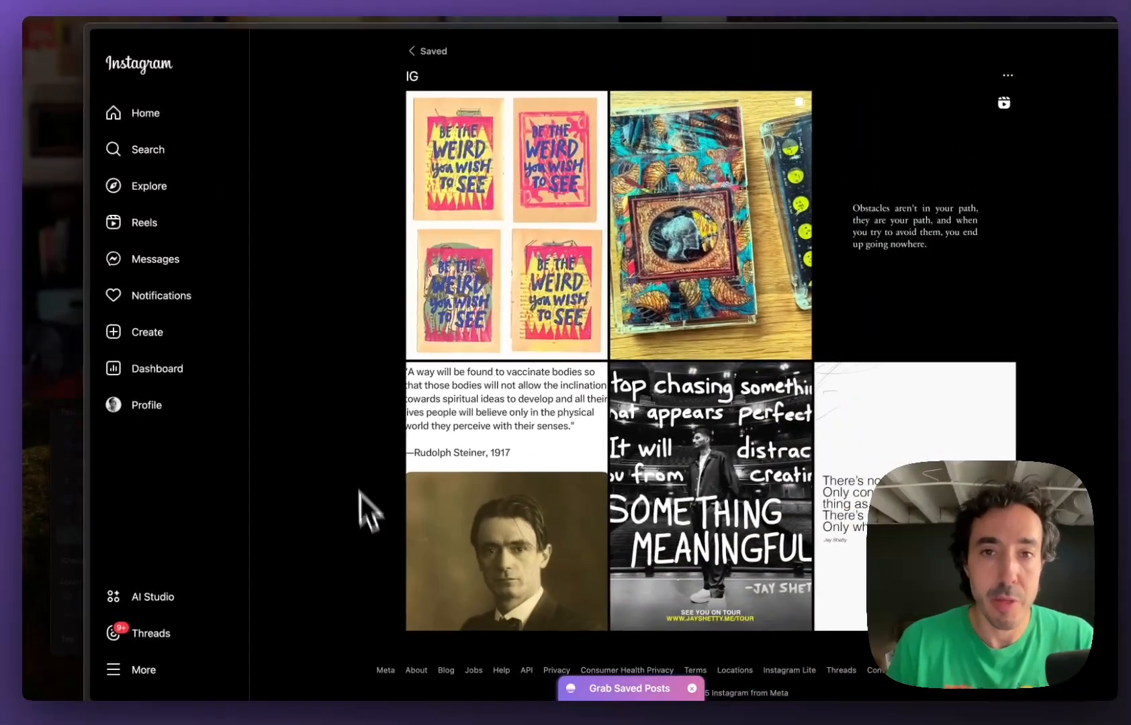
pyautogui.moveTo(432, 140)
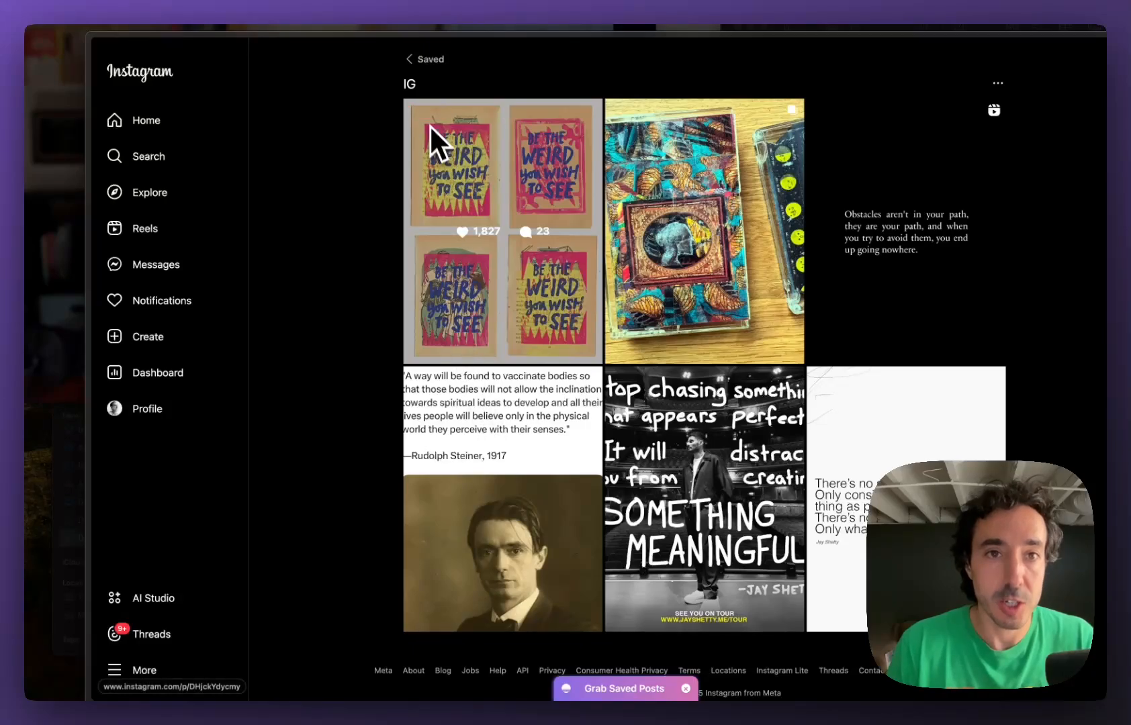
pyautogui.click(625, 688)
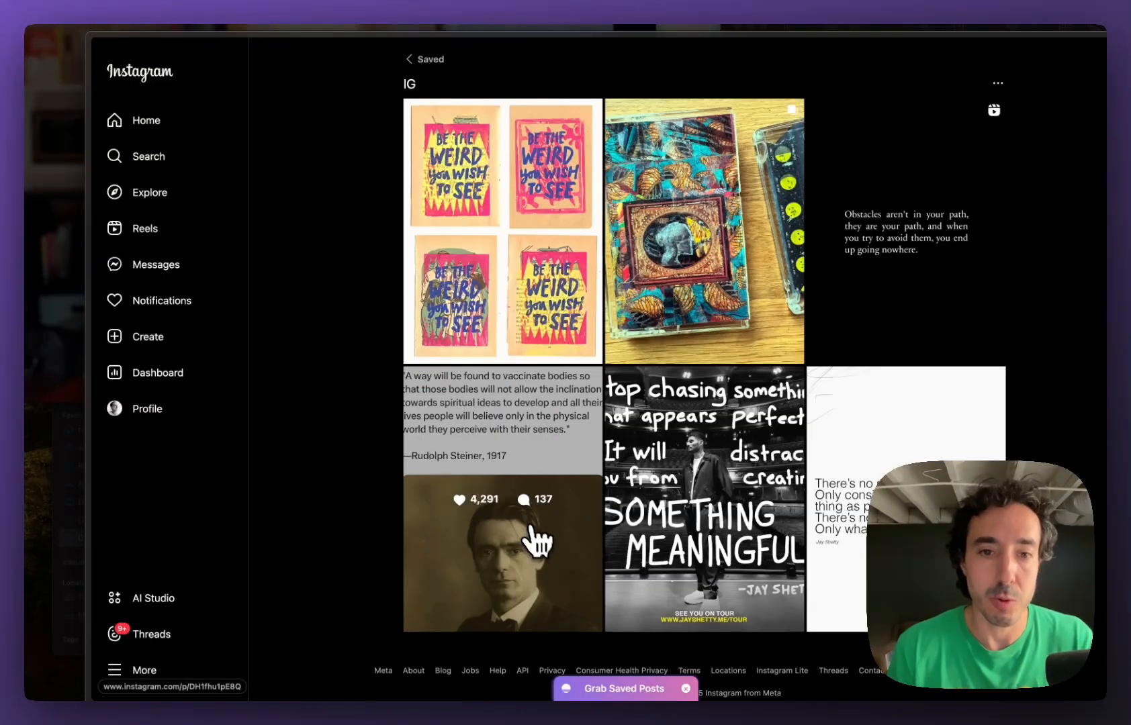
pyautogui.moveTo(381, 394)
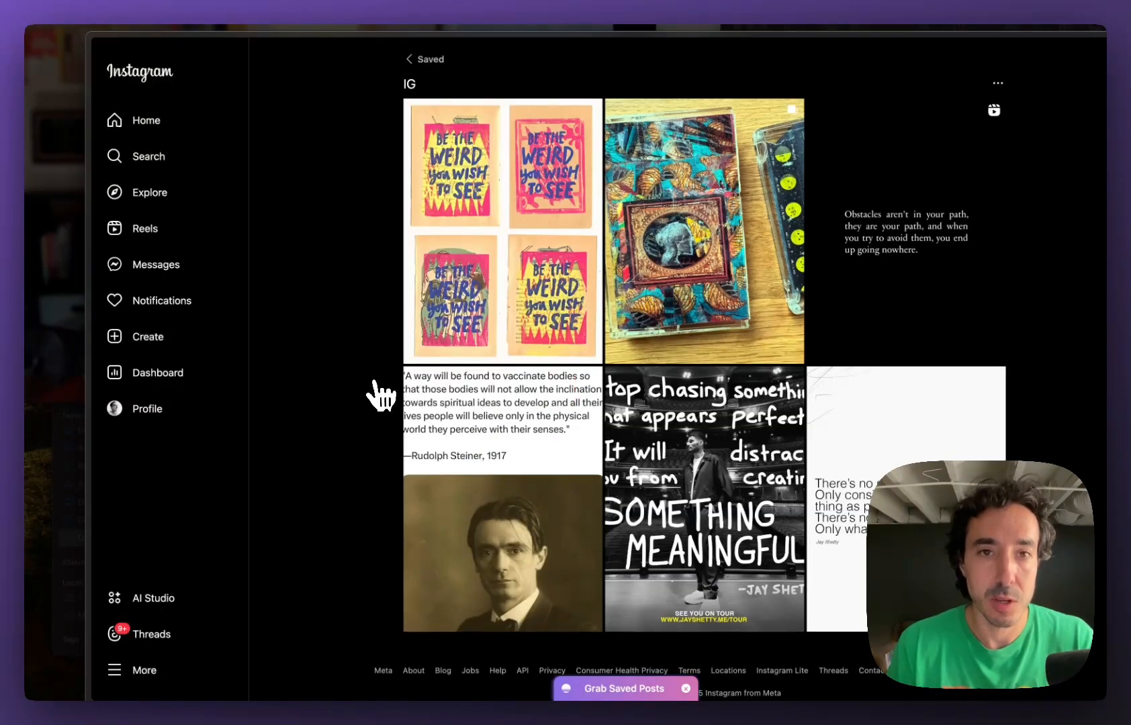
pyautogui.click(625, 688)
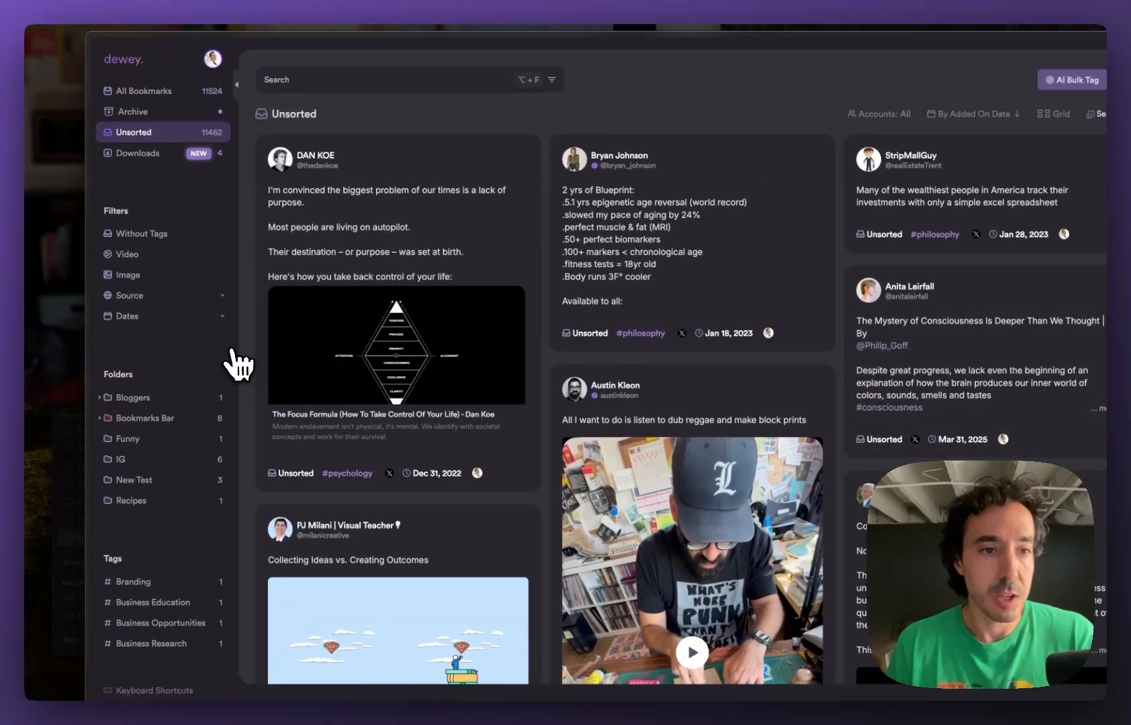
pyautogui.moveTo(129, 461)
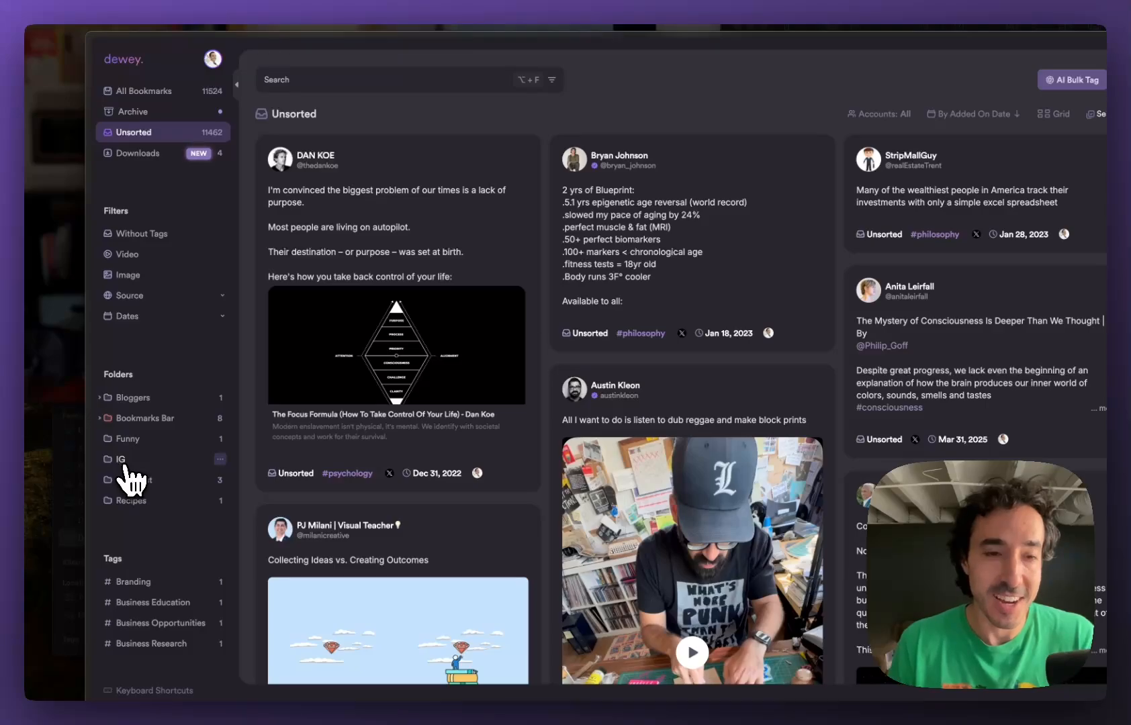
pyautogui.click(120, 459)
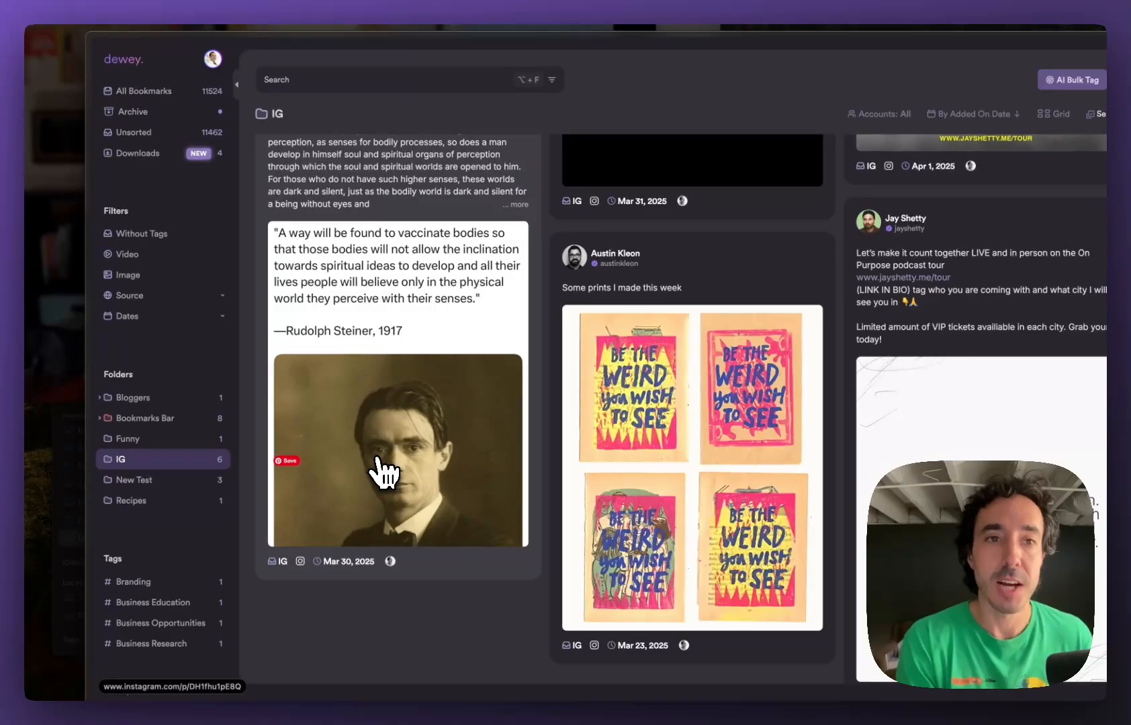
pyautogui.moveTo(339, 249)
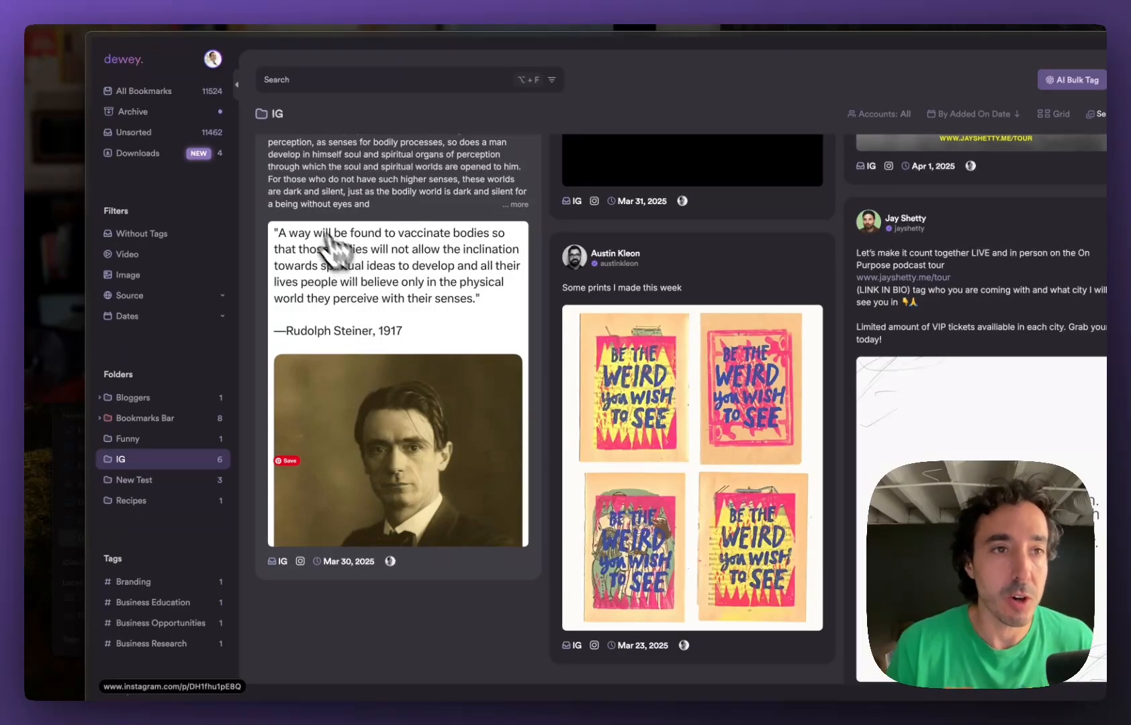
pyautogui.click(136, 131)
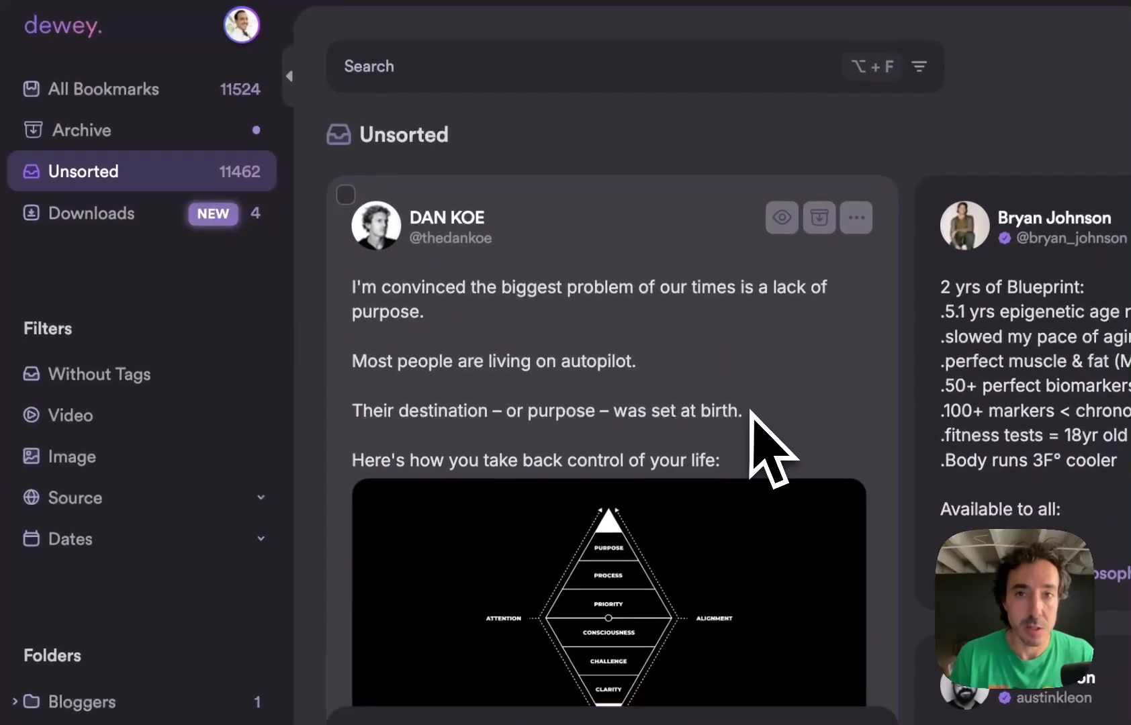
# - Filter Dewey's Unsorted bookmarks to the Instagram source
pyautogui.click(74, 498)
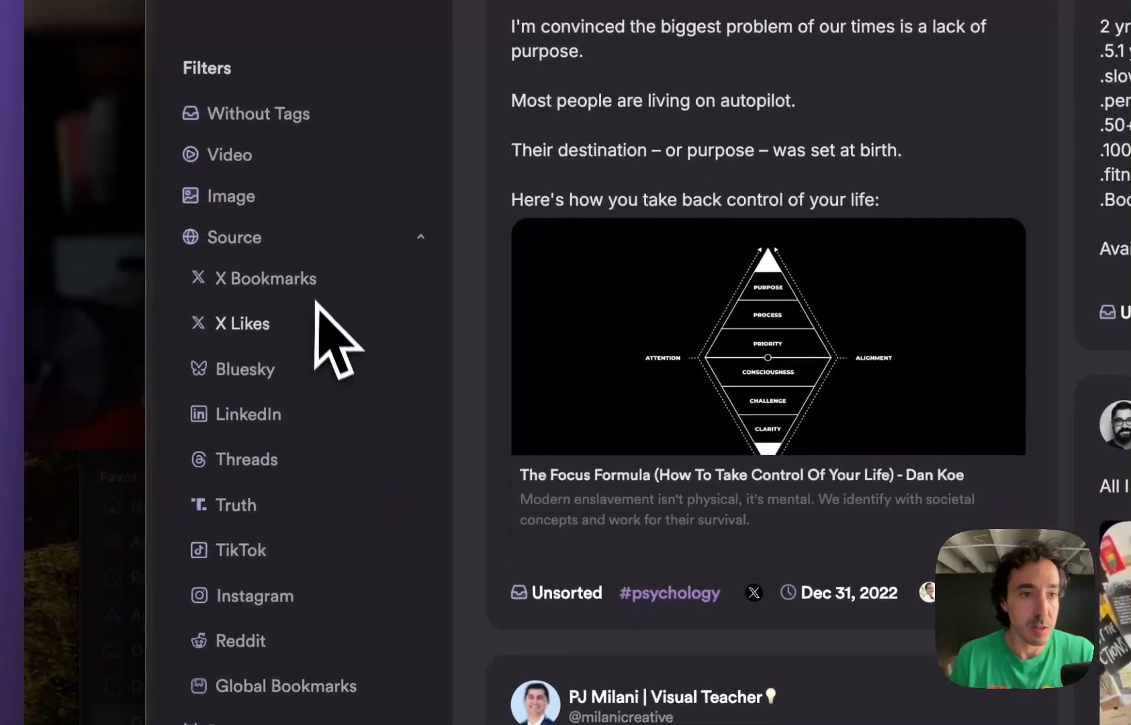
pyautogui.click(257, 595)
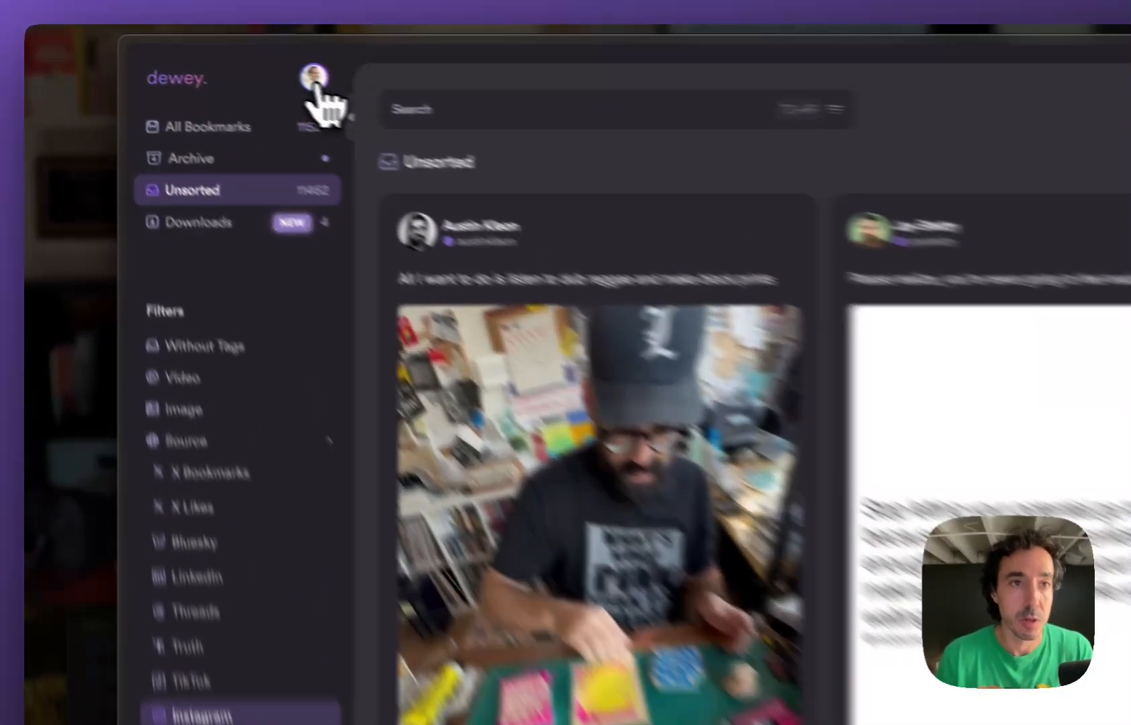
# - Open Dewey's settings to check the Instagram sync integration
pyautogui.click(314, 78)
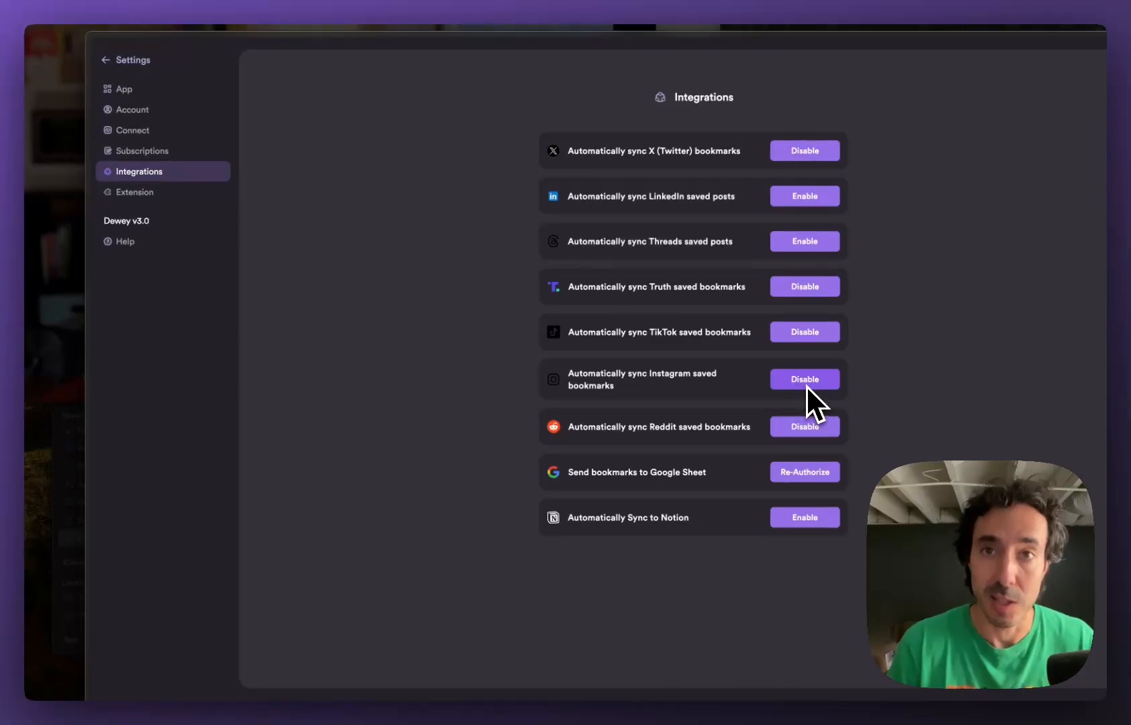
pyautogui.moveTo(562, 407)
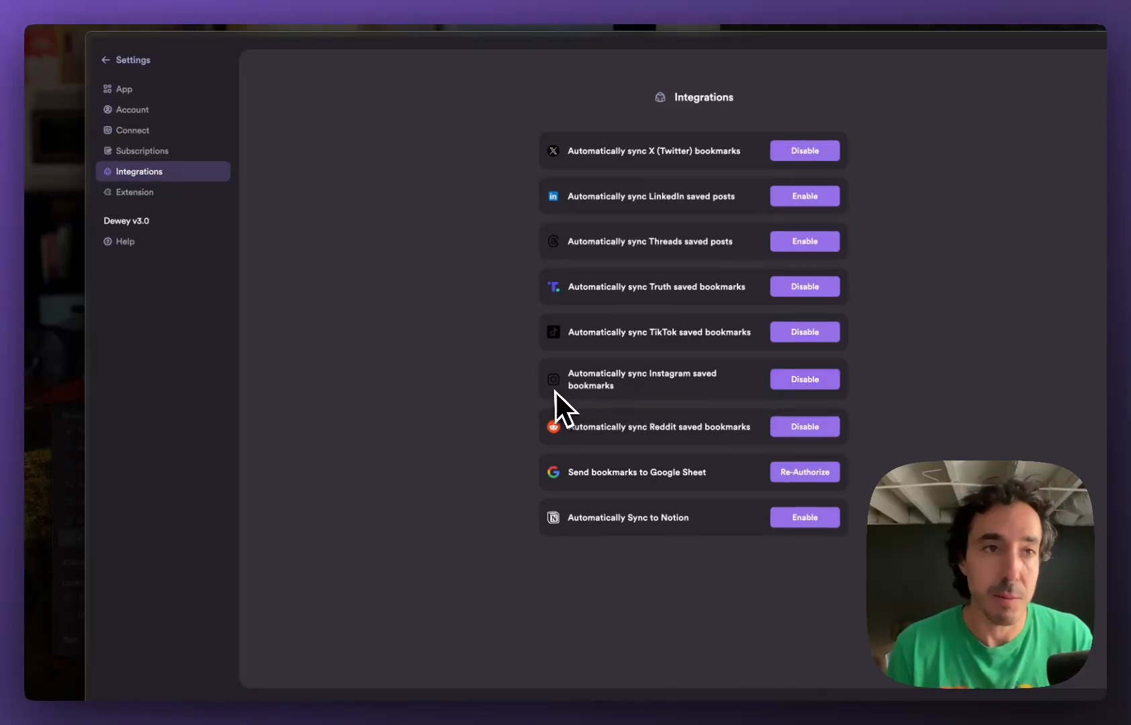